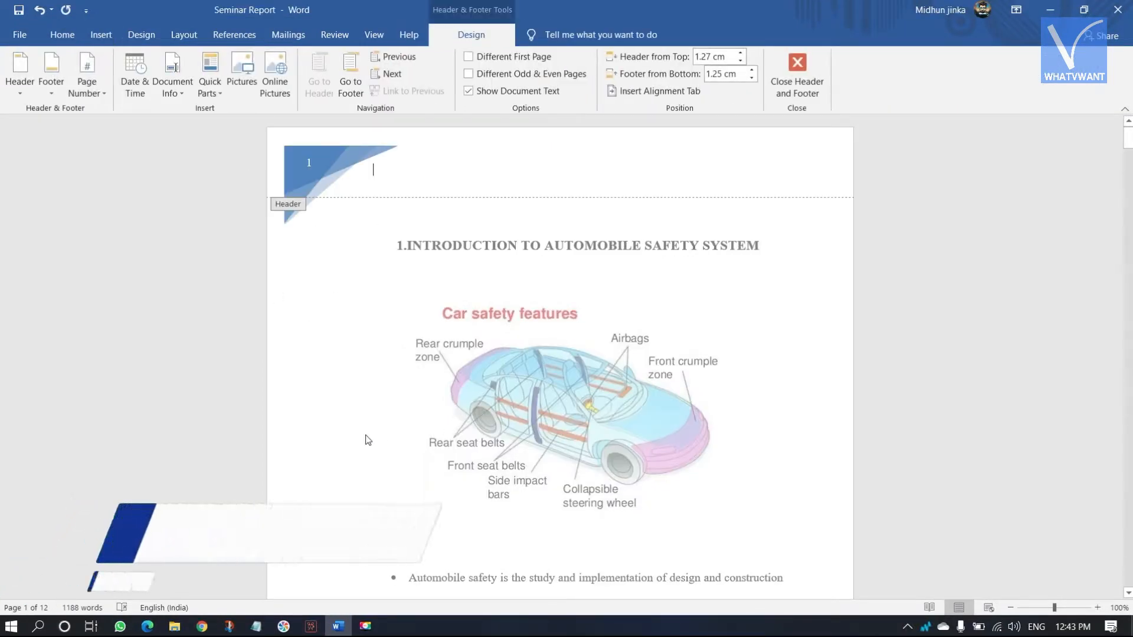
# Close header editing and scroll through the first pages to check their numbered headers.
pyautogui.click(797, 62)
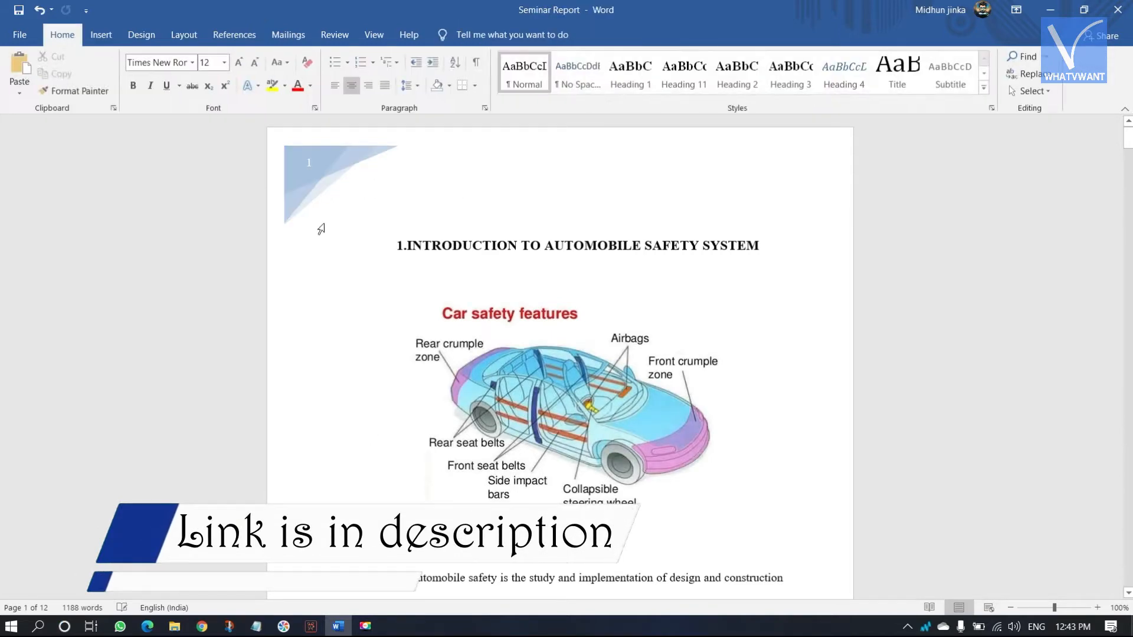
pyautogui.moveTo(332, 199)
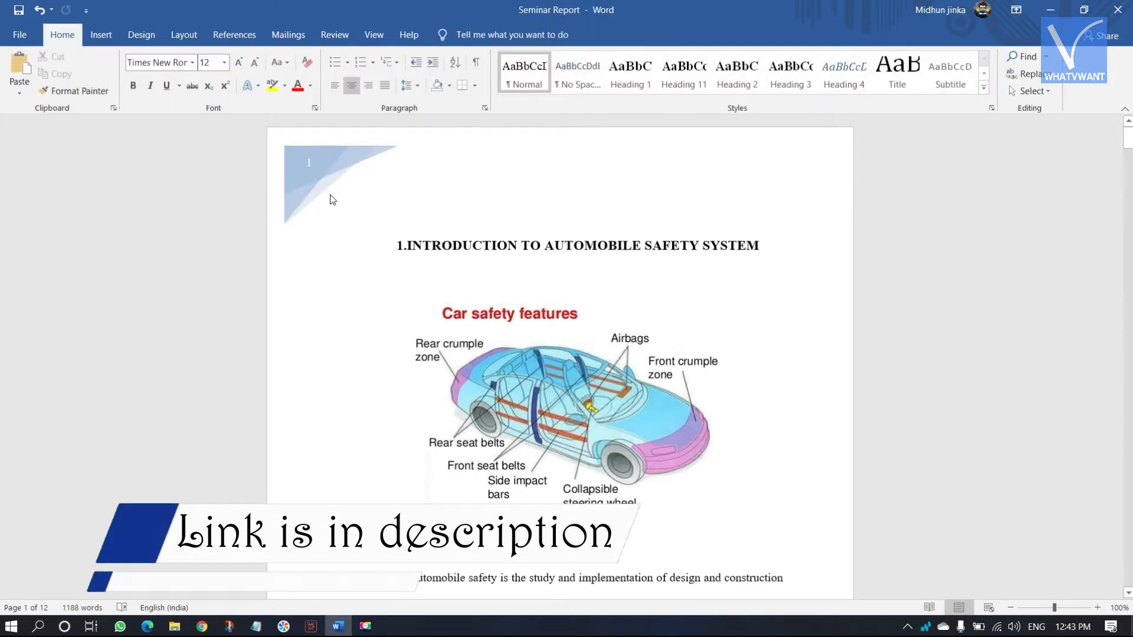
pyautogui.scroll(-3)
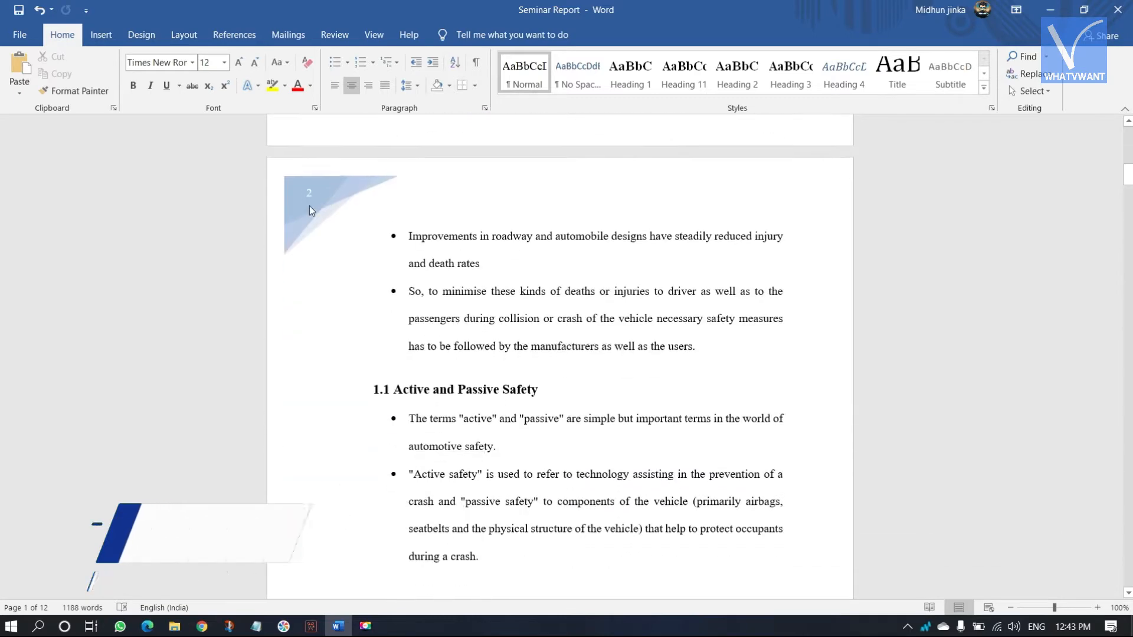
pyautogui.scroll(3)
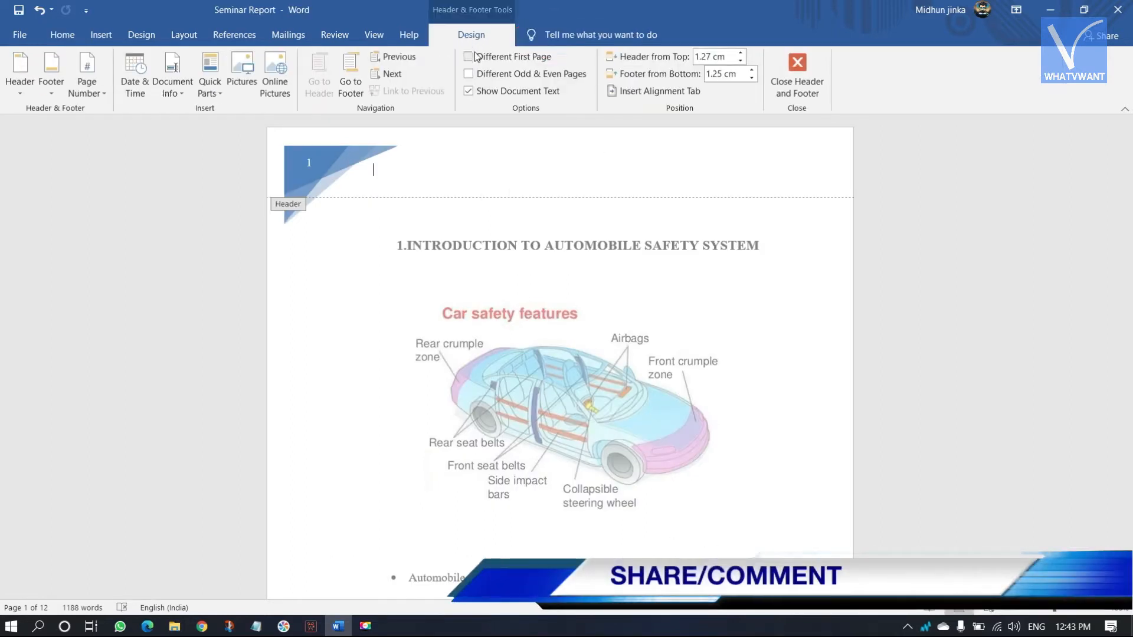
pyautogui.moveTo(471, 57)
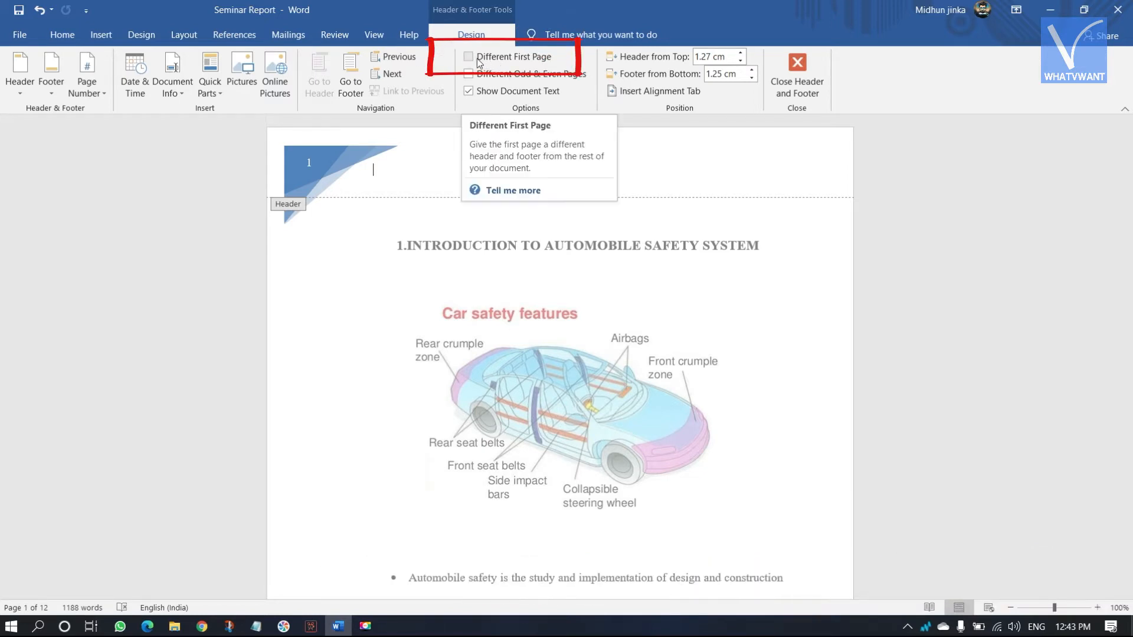
# Enable Different First Page for the header, then return to the body and scroll down.
pyautogui.click(468, 57)
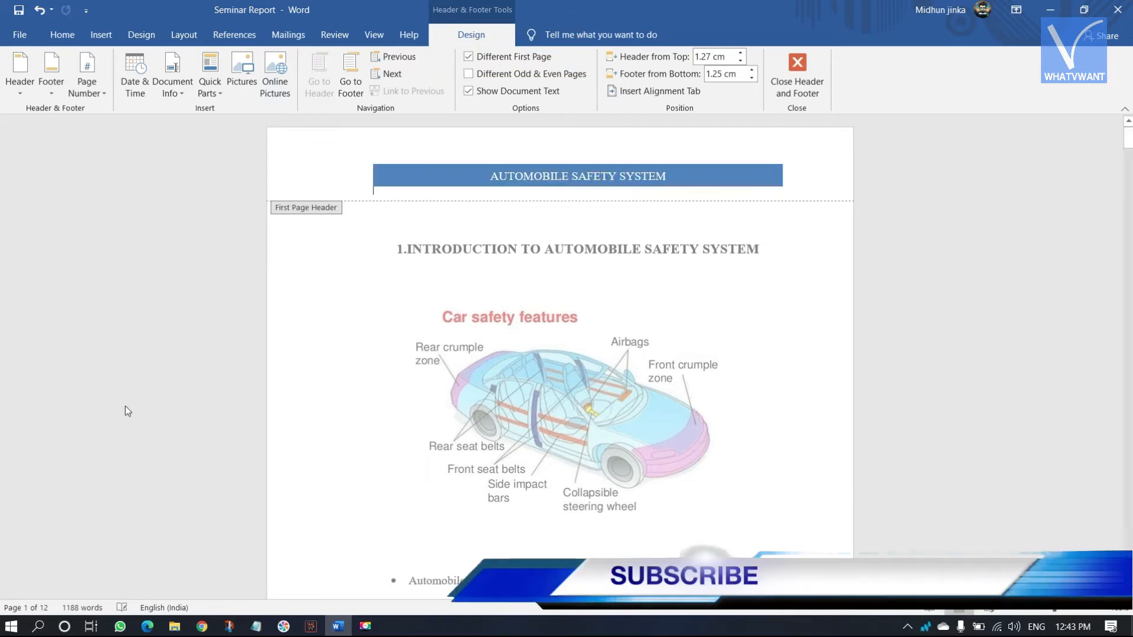
pyautogui.moveTo(341, 316)
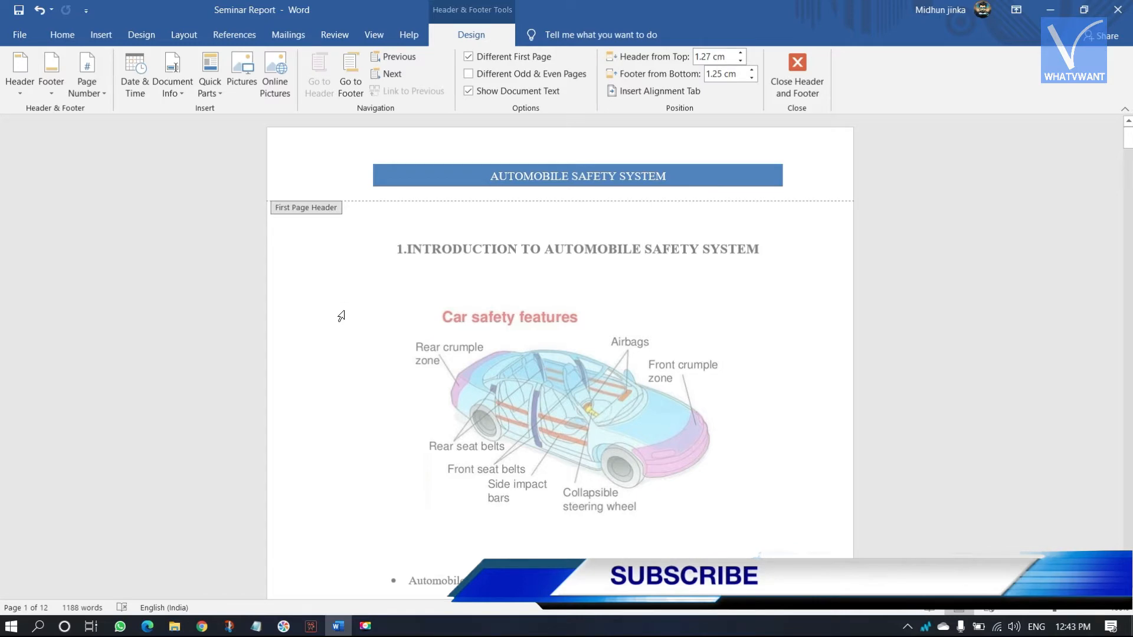
pyautogui.click(797, 62)
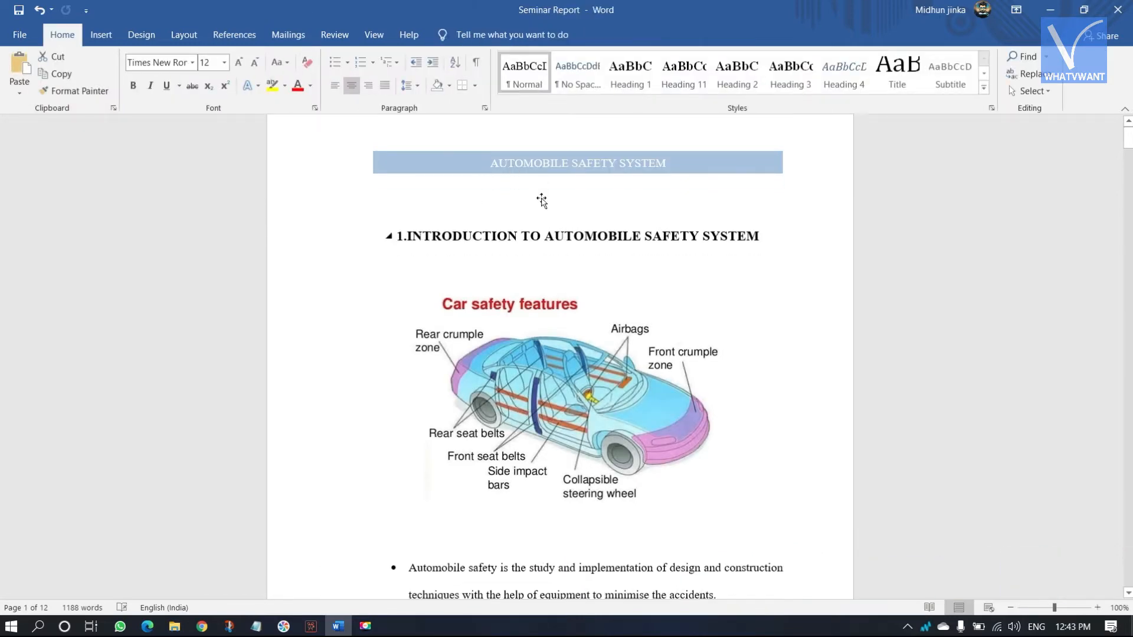
pyautogui.scroll(-3)
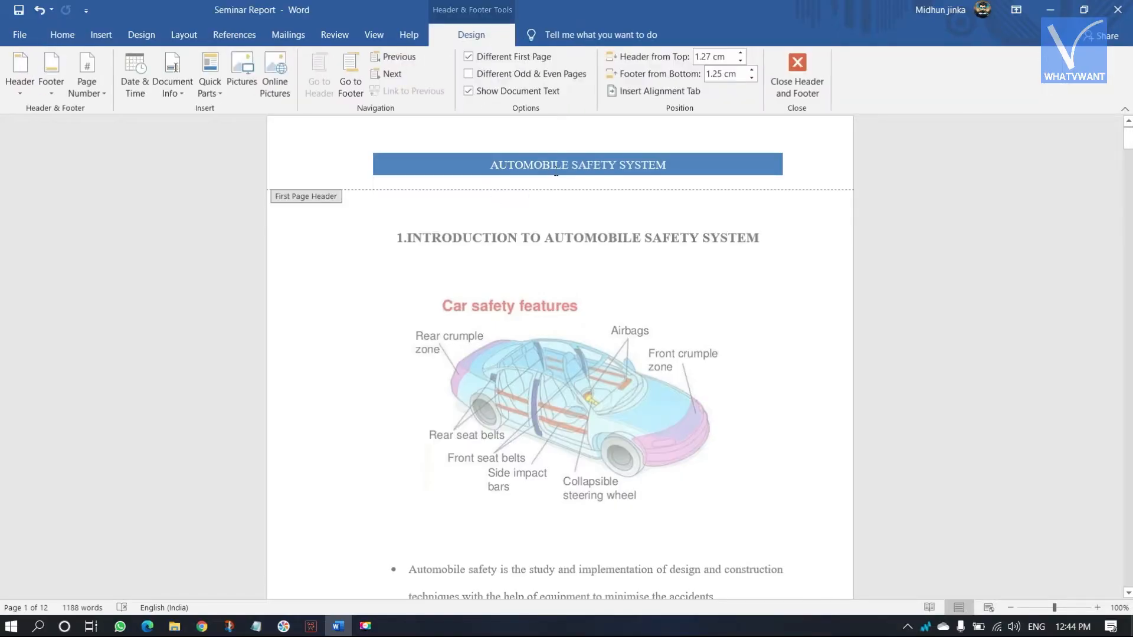
pyautogui.moveTo(265, 171)
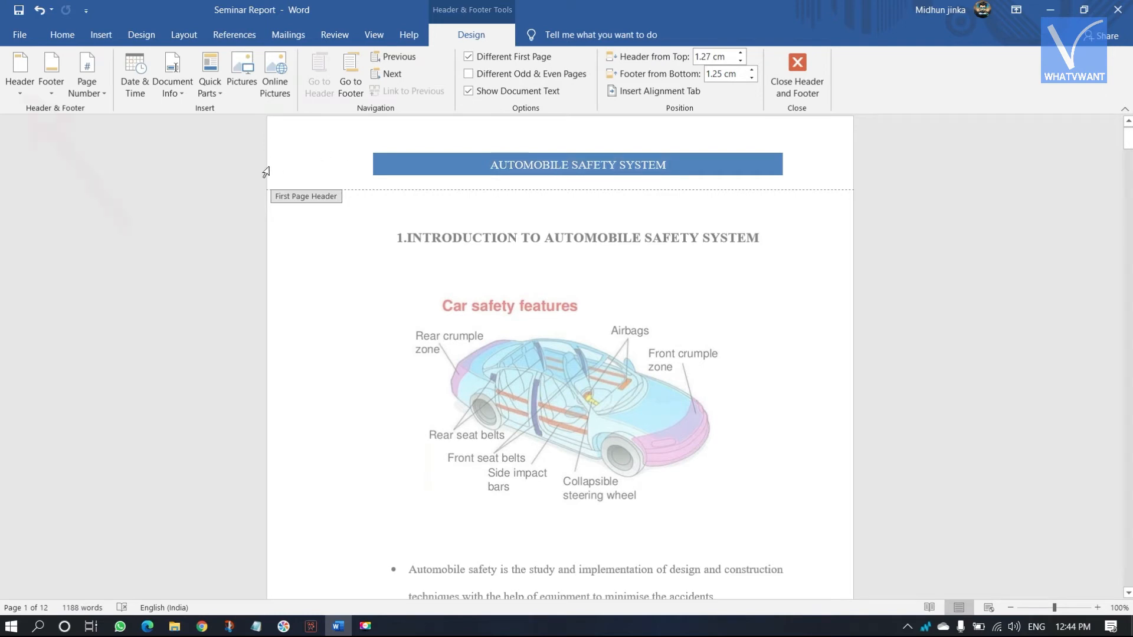
# Remove the 'AUTOMOBILE SAFETY SYSTEM' header from page 1 via the Header menu.
pyautogui.click(17, 75)
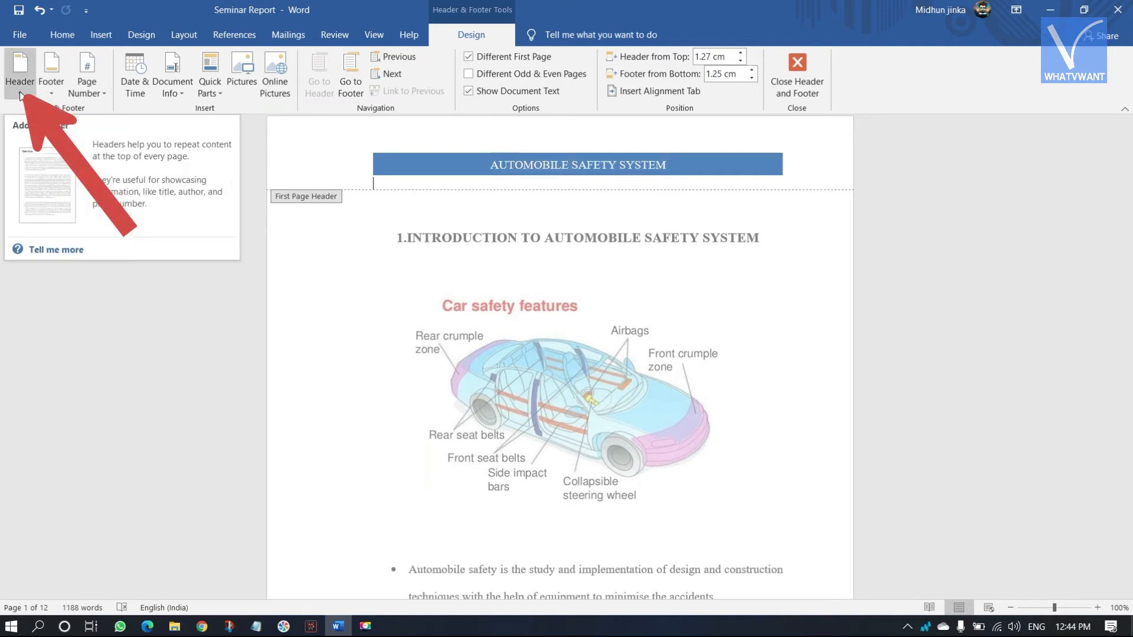
pyautogui.click(16, 71)
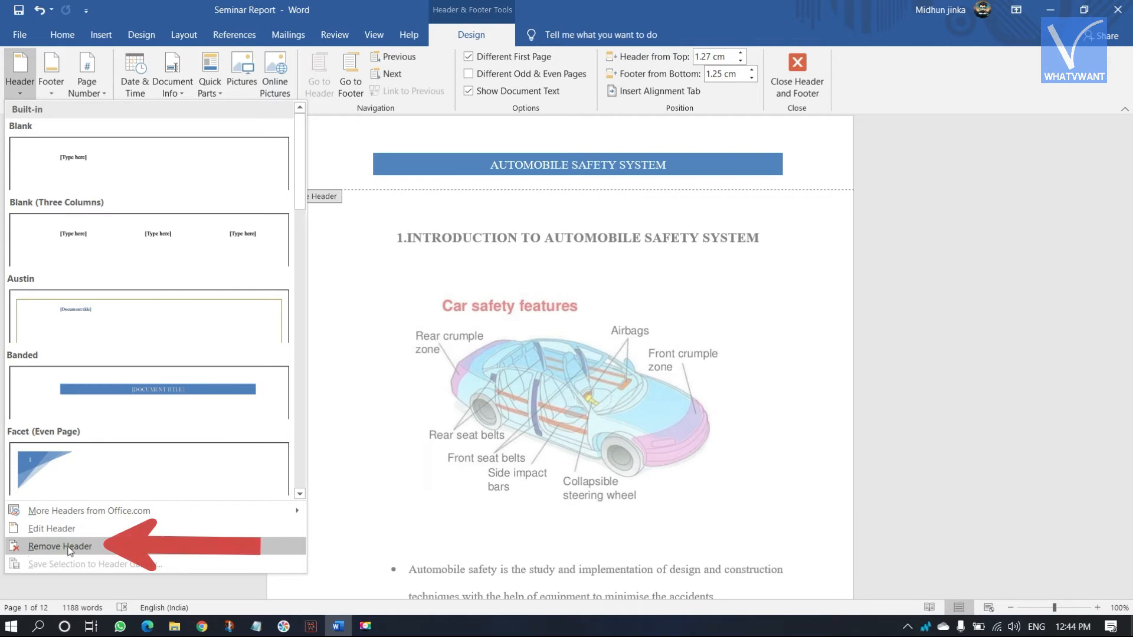
pyautogui.click(59, 546)
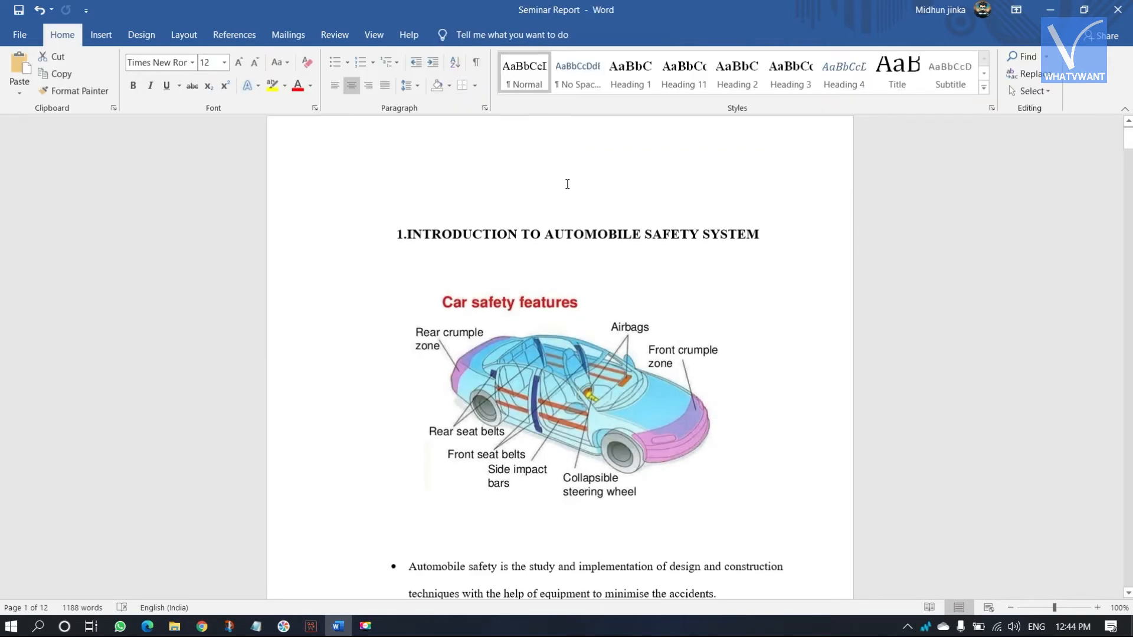
pyautogui.scroll(-3)
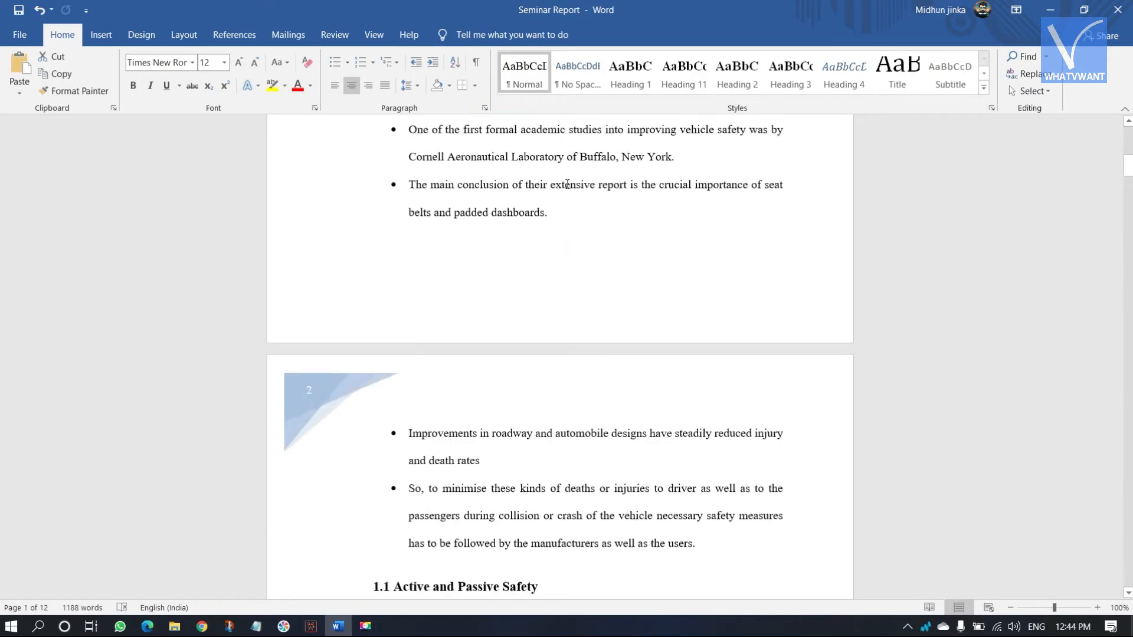
pyautogui.scroll(-3)
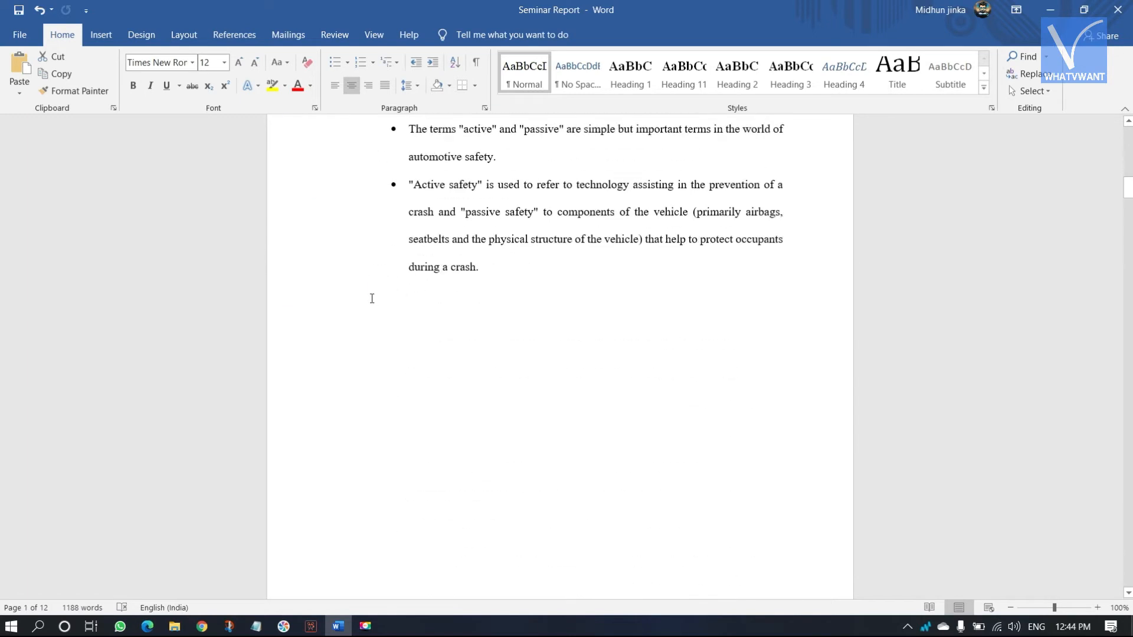
pyautogui.scroll(-3)
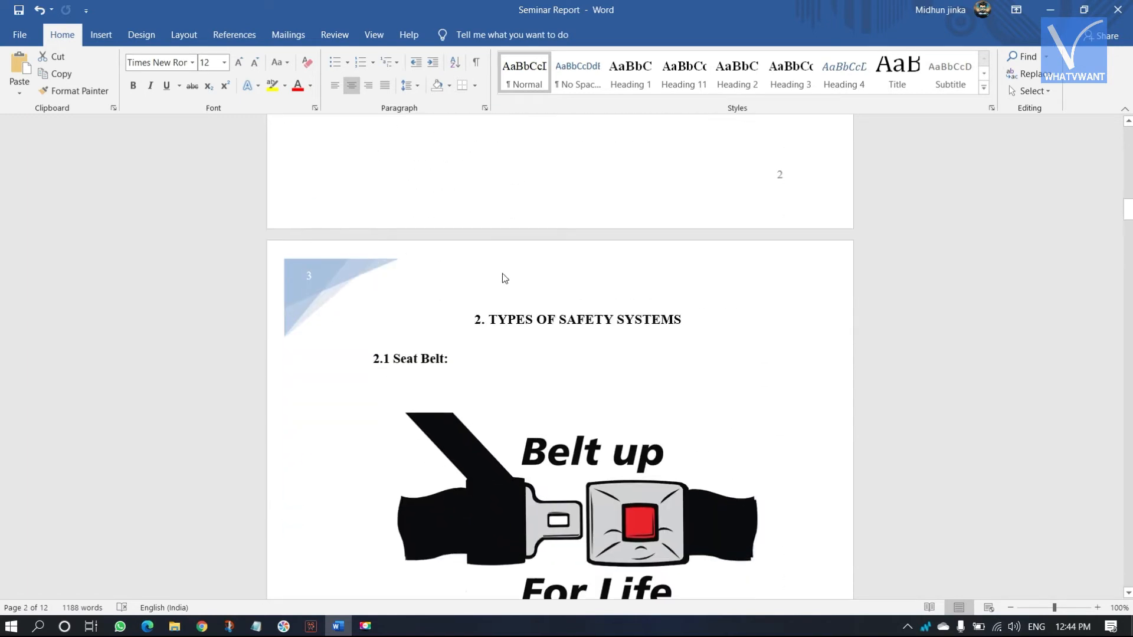